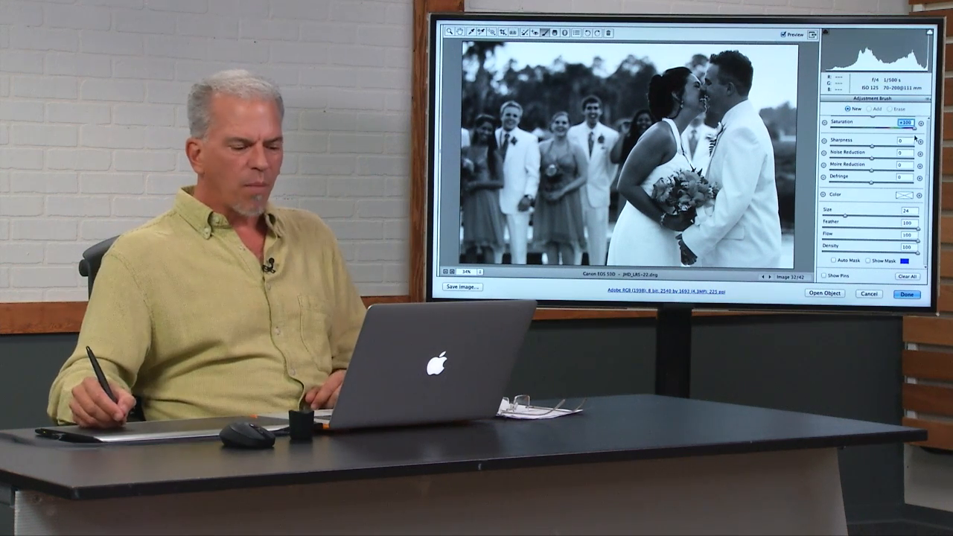
Zoom to 100% on the bridal bouquet with Cmd+Space.
key(cmd+space)
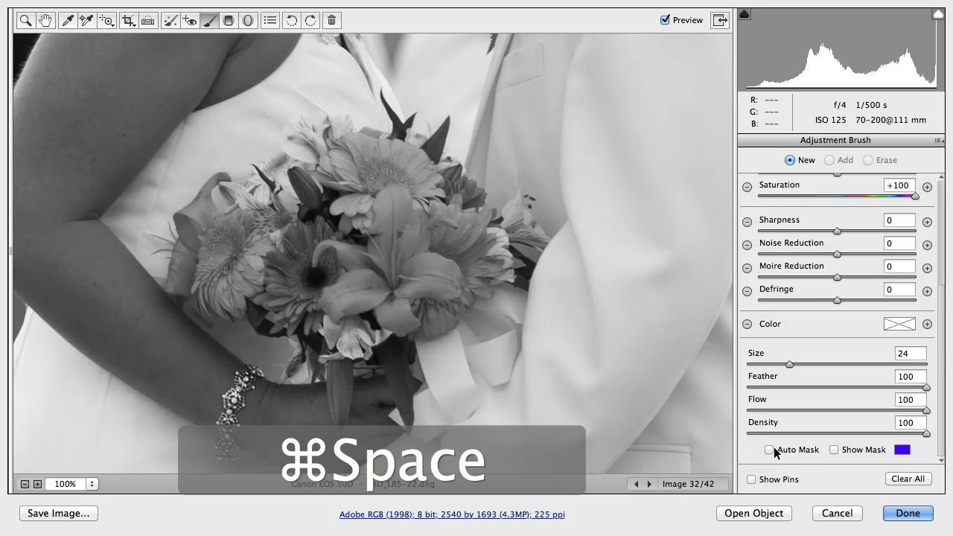
Enable Auto Mask and brush colour back into the orange lily, pink gerbera and left flowers.
click(769, 449)
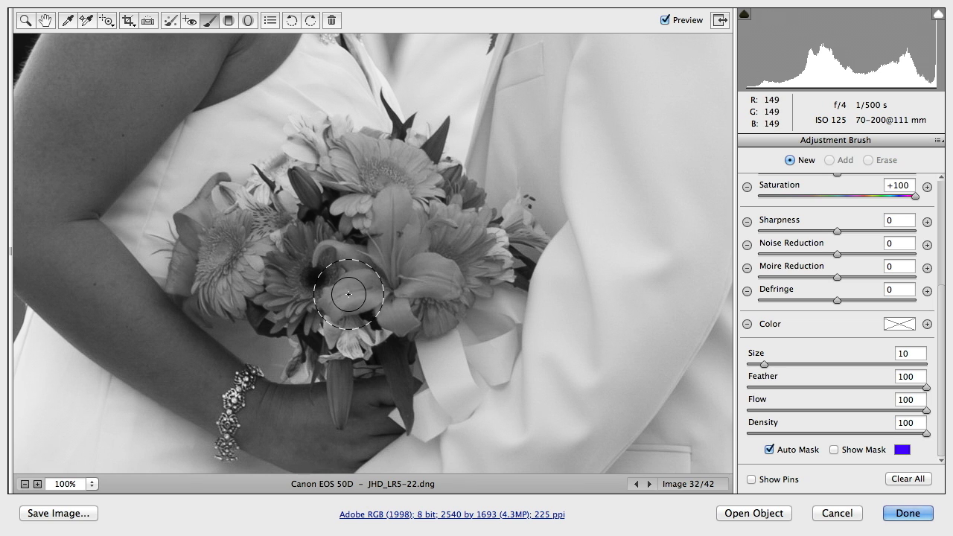
mouse_move(524, 209)
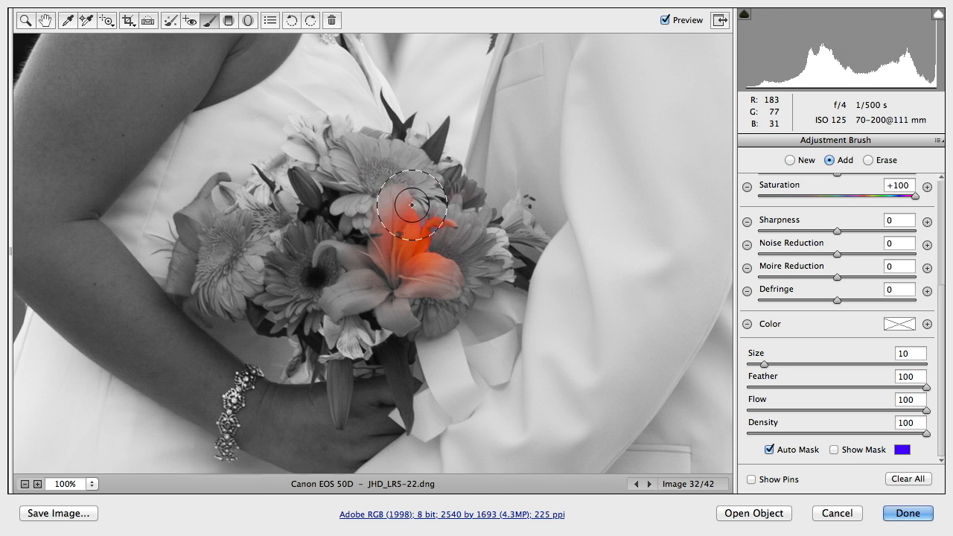
drag(414, 205, 216, 197)
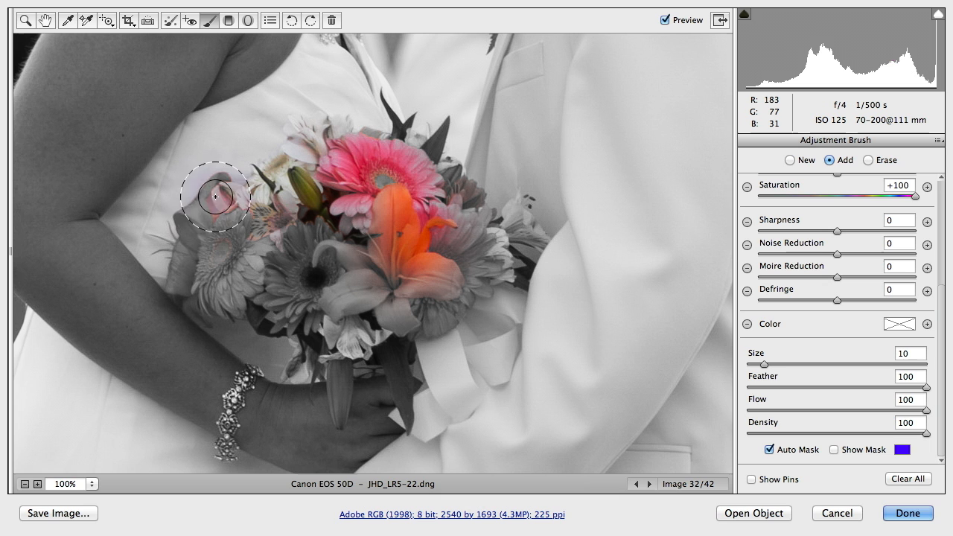
drag(215, 196, 196, 265)
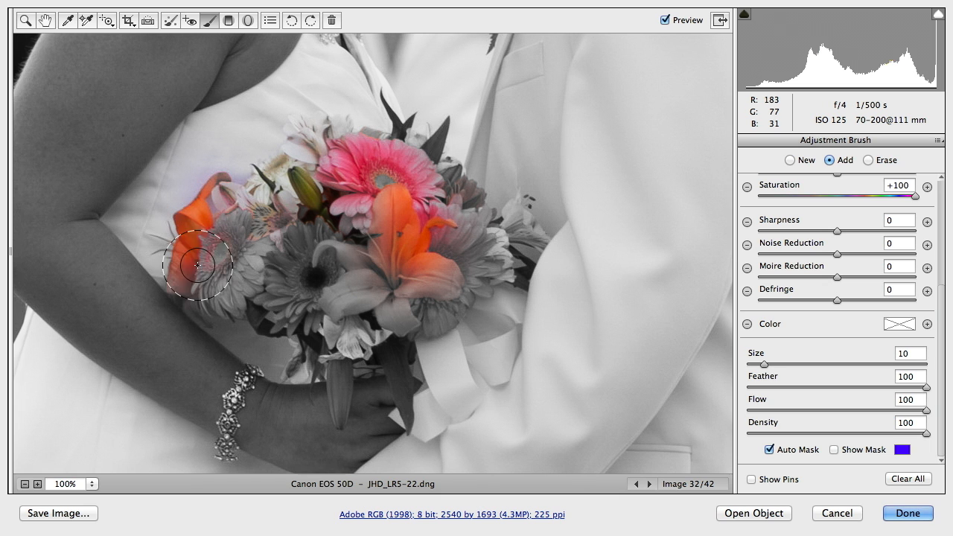
drag(196, 265, 289, 216)
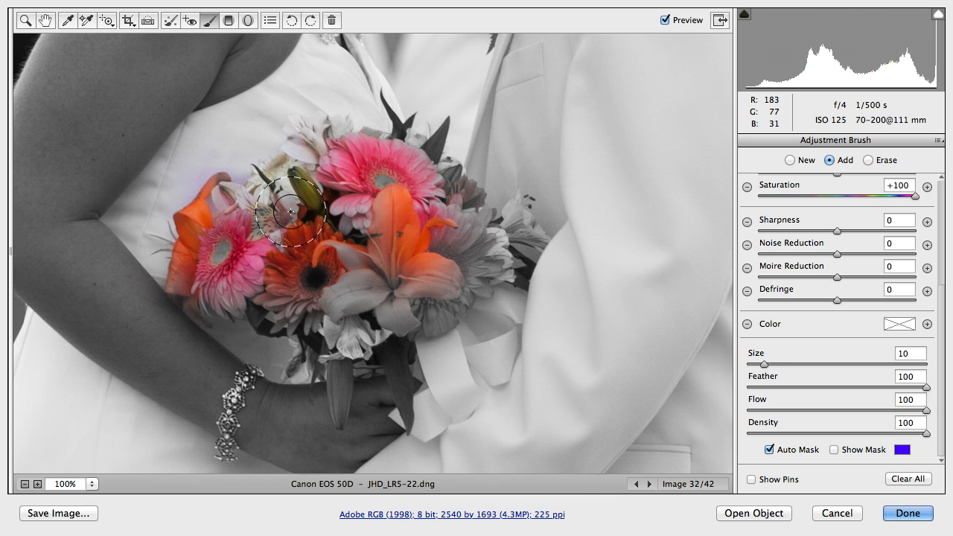
drag(286, 216, 435, 253)
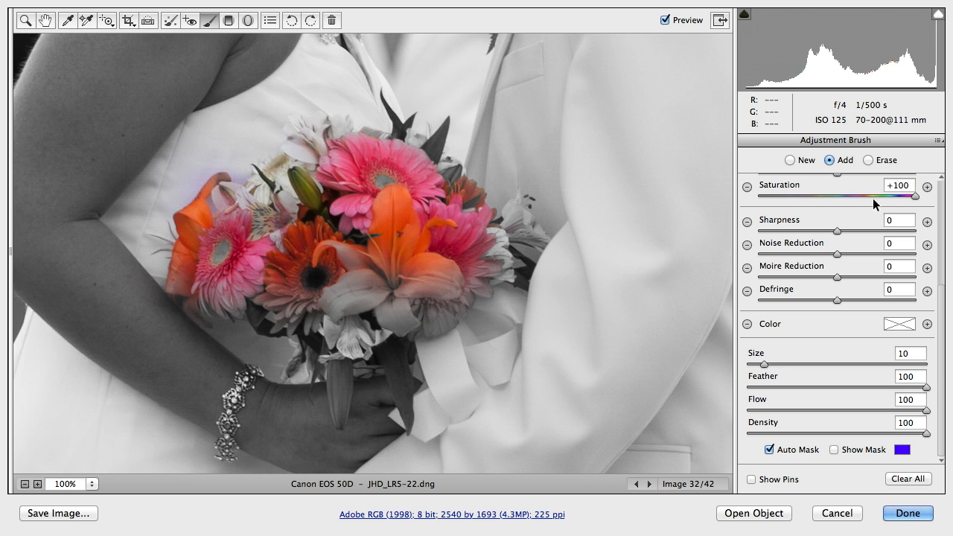
mouse_move(876, 209)
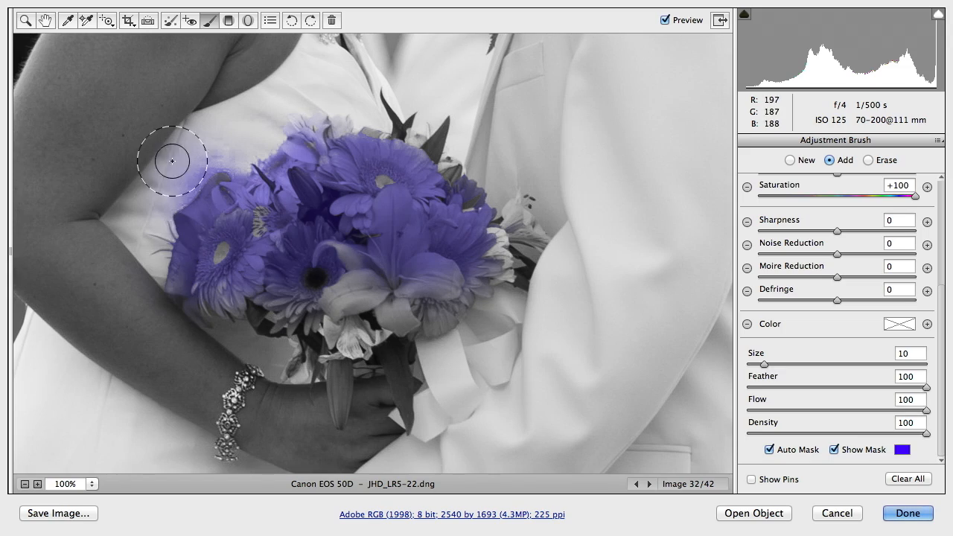
Mask the left-edge, lower-left and central flowers and erase spill on the dress above.
drag(173, 161, 164, 262)
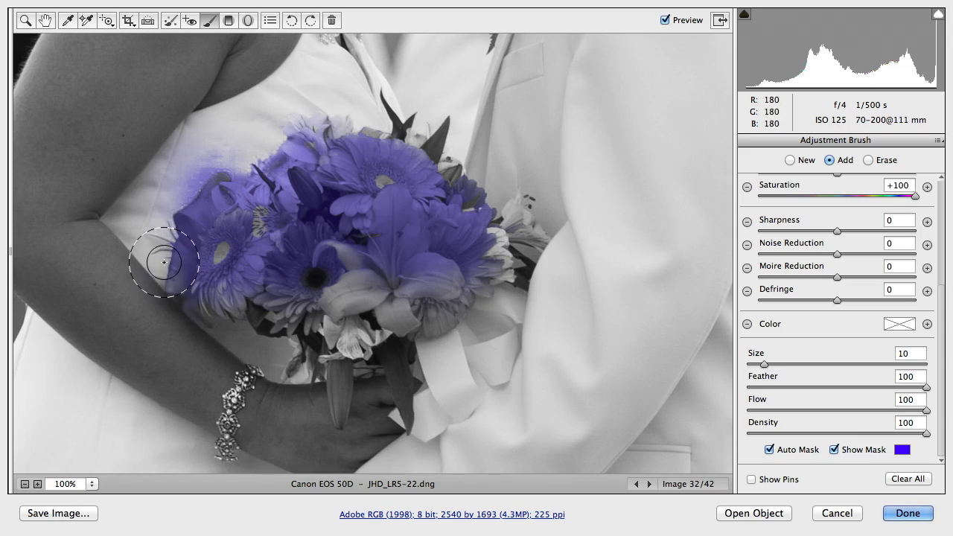
click(868, 160)
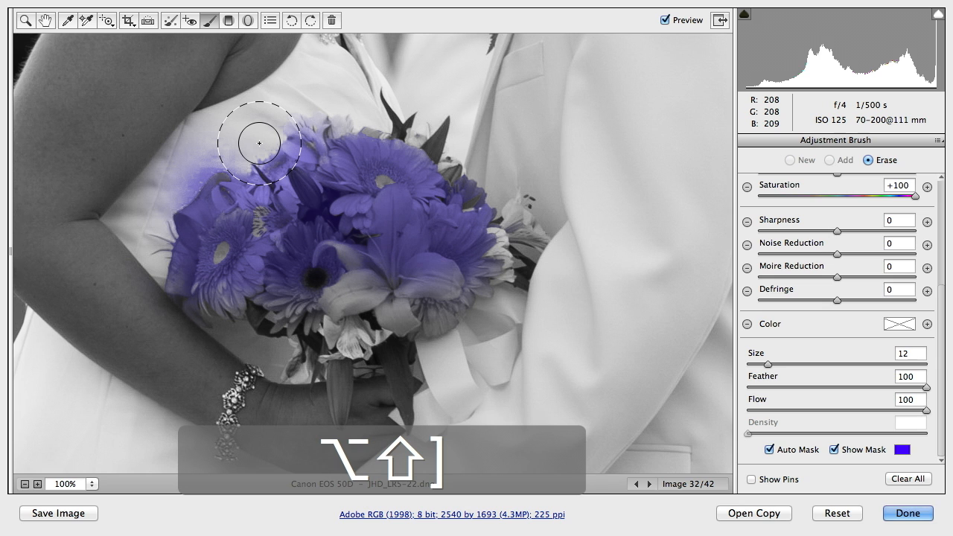
drag(929, 387, 822, 387)
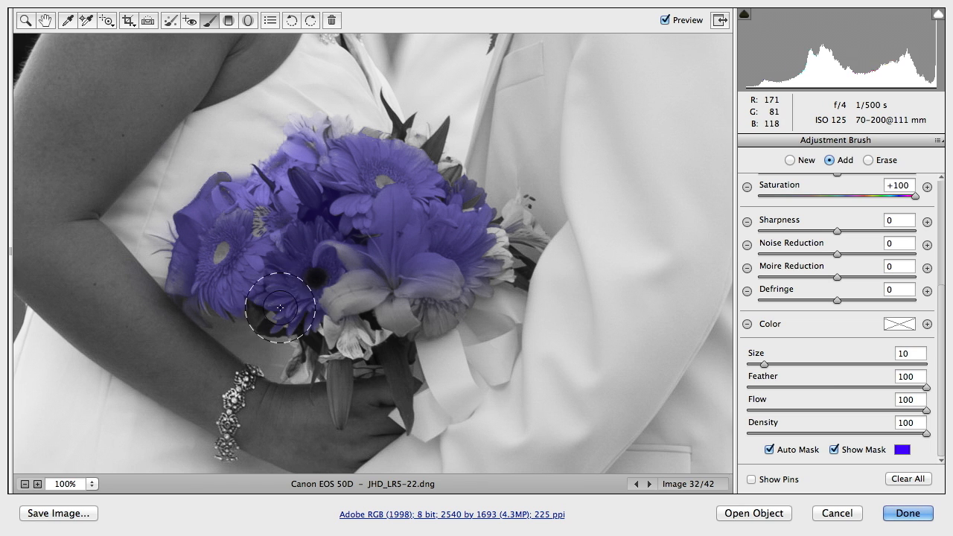
drag(281, 307, 361, 198)
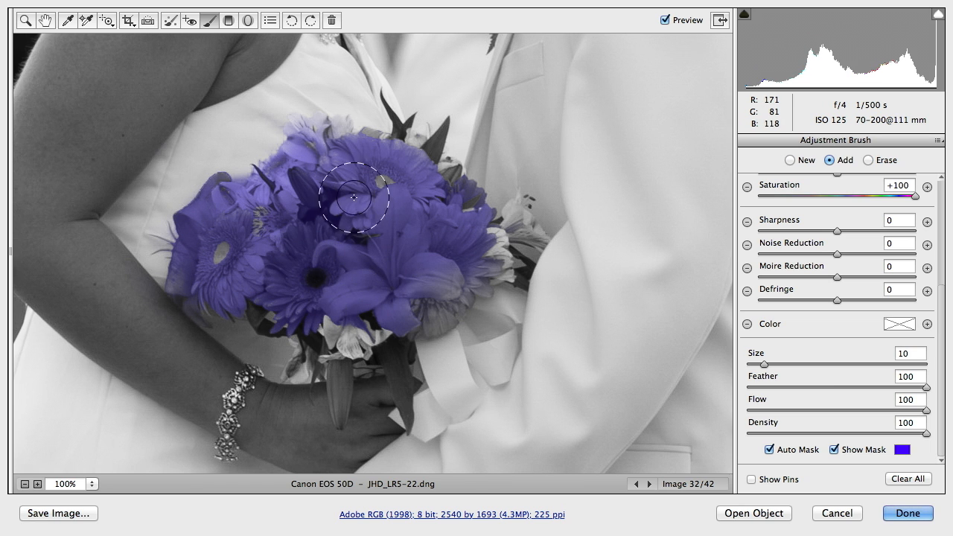
drag(354, 196, 455, 194)
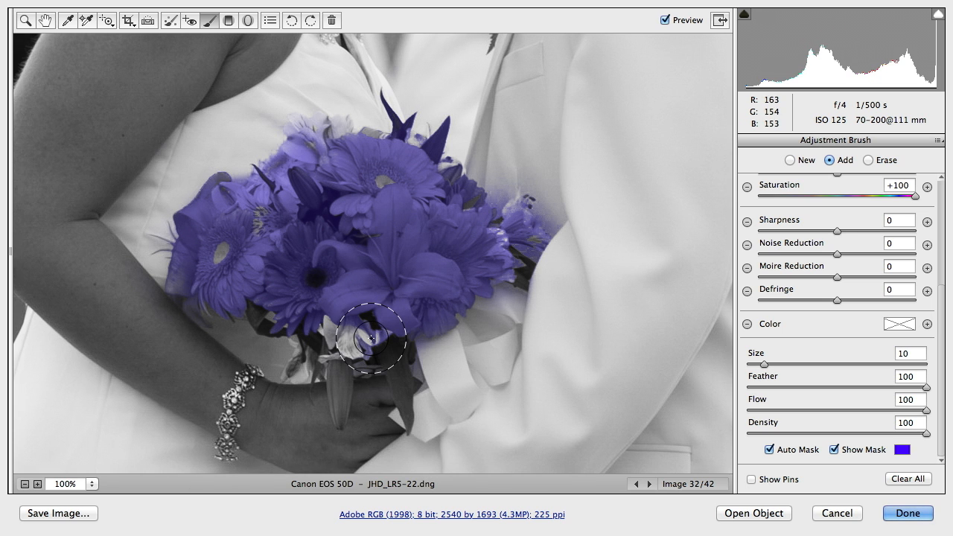
At 200% zoom, mask the missed petal and both hanging leaves, erasing spill on the hand.
key(cmd+space)
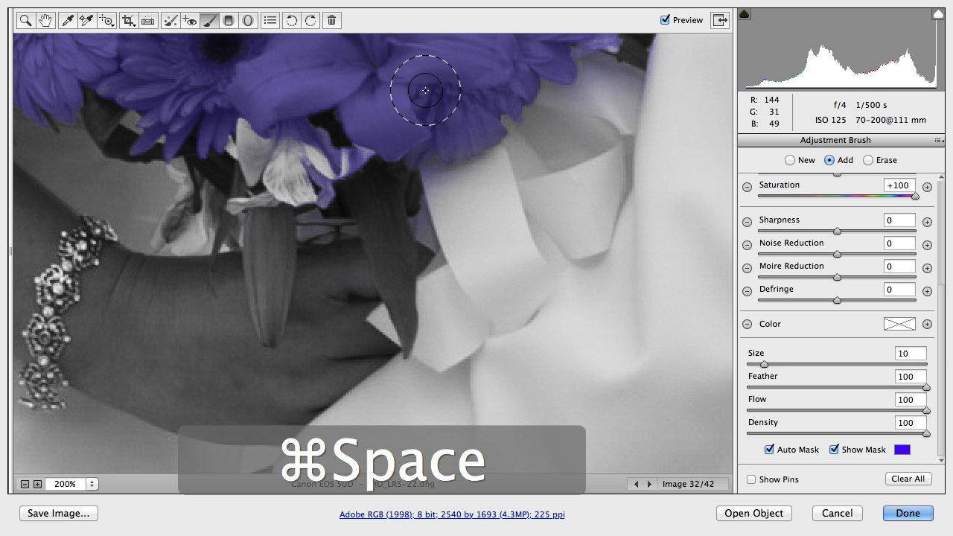
drag(424, 92, 402, 316)
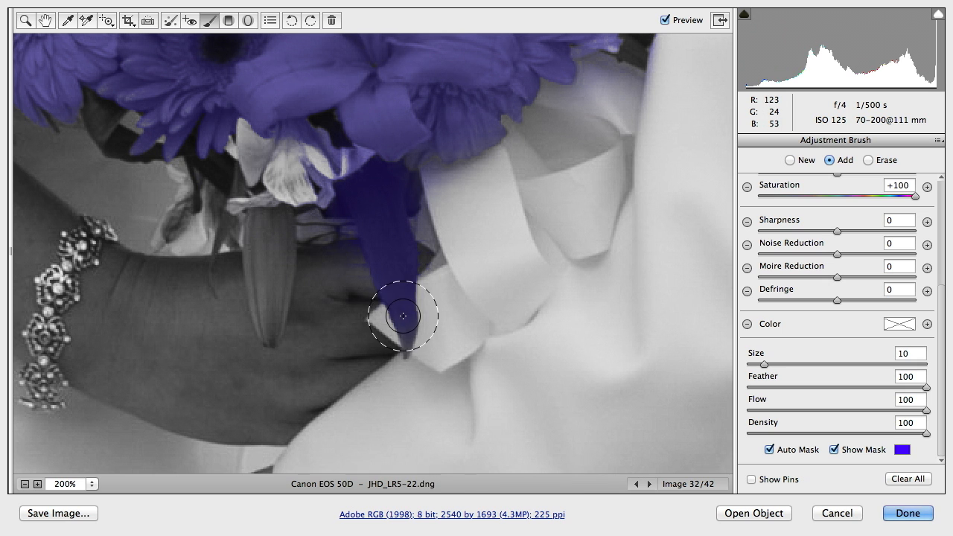
drag(402, 316, 405, 341)
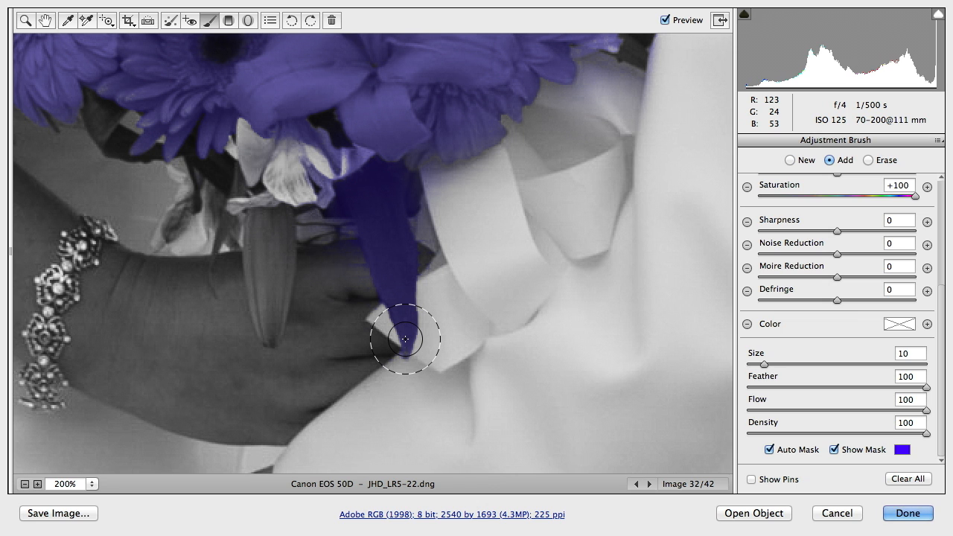
drag(405, 339, 271, 280)
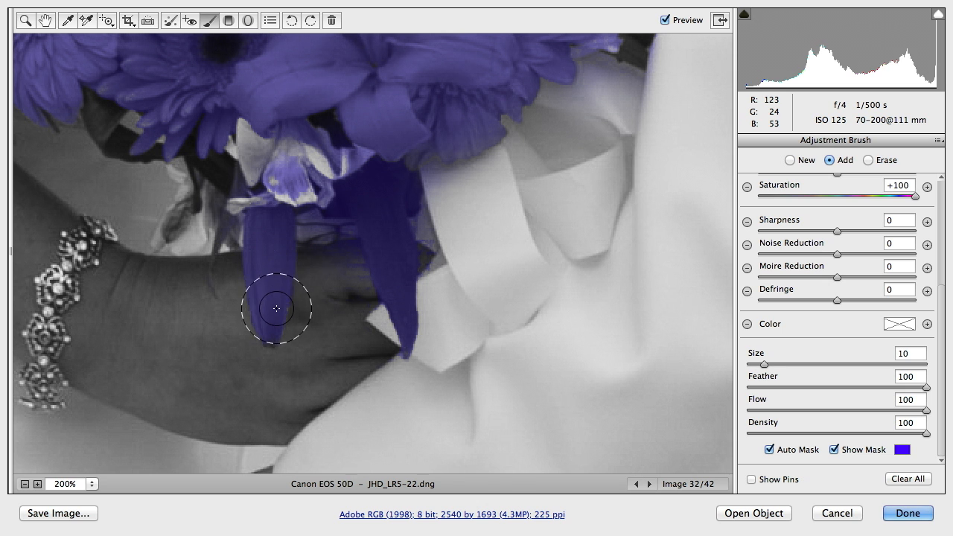
drag(277, 308, 176, 231)
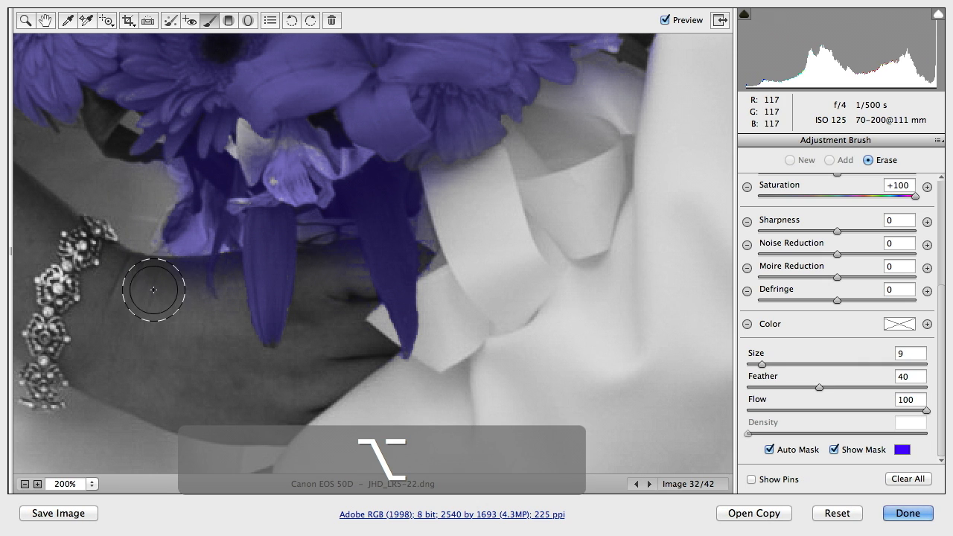
mouse_move(341, 273)
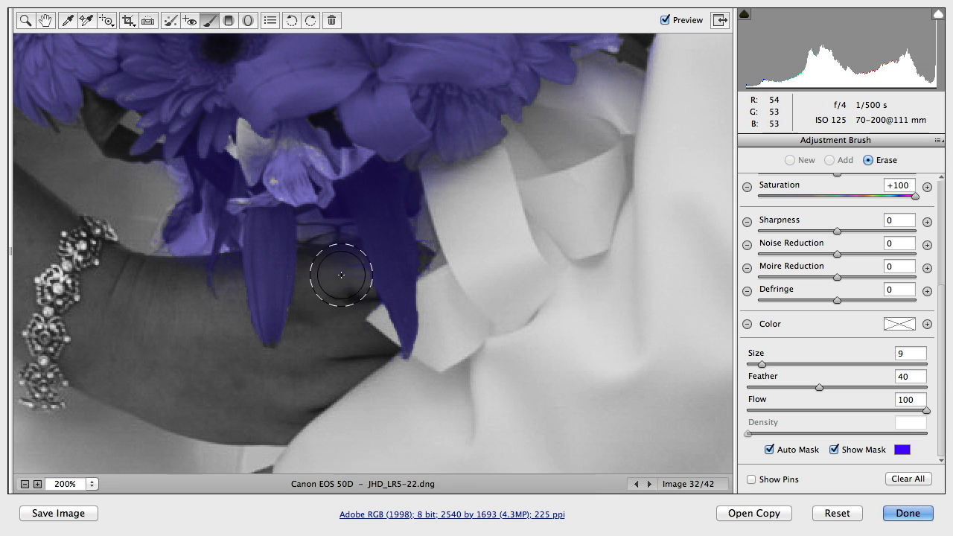
click(828, 160)
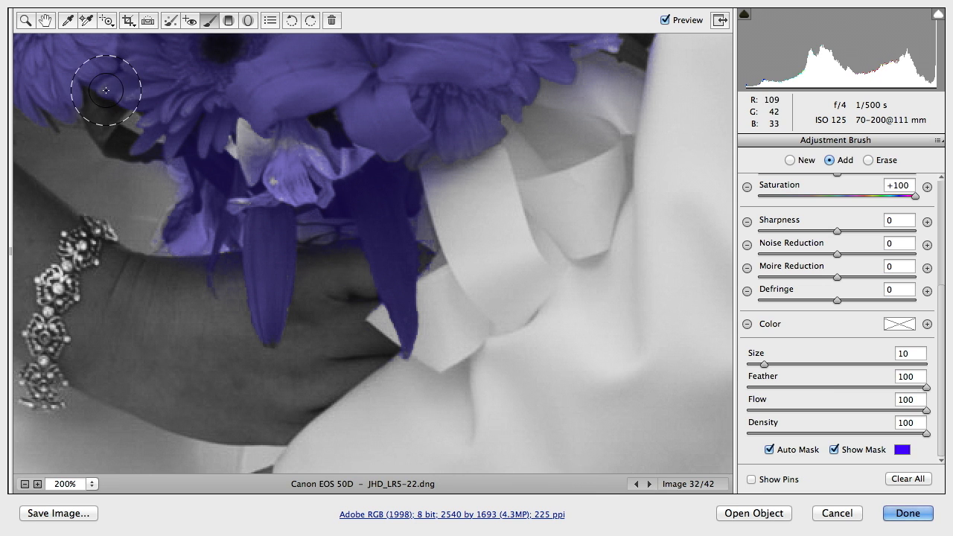
Mask the top-left flower edge and a missed edge spot, erasing spill on the ribbon.
drag(106, 90, 251, 146)
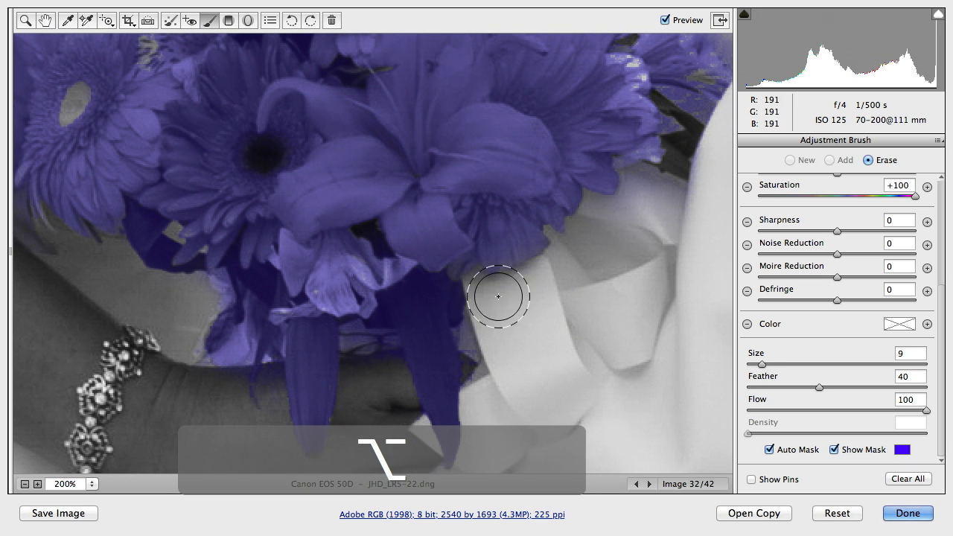
click(829, 159)
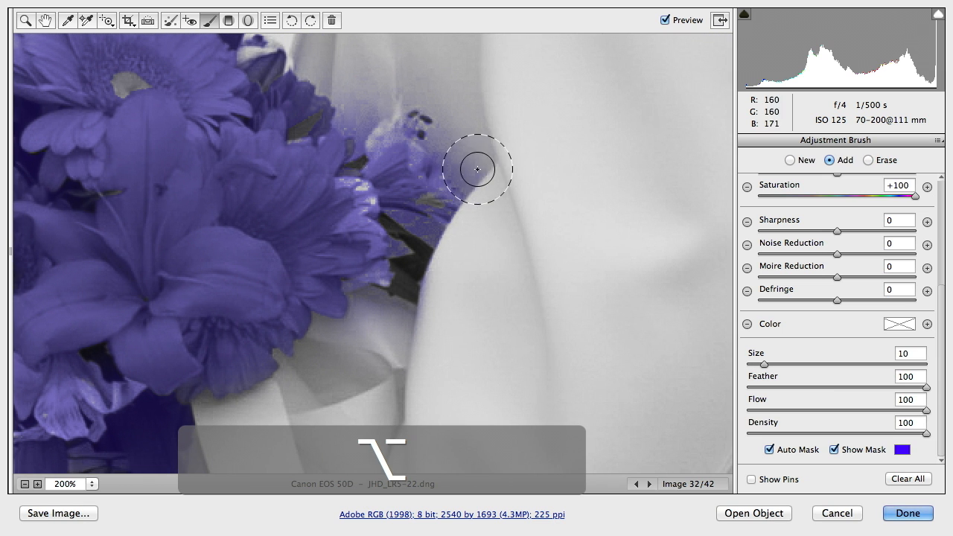
click(868, 161)
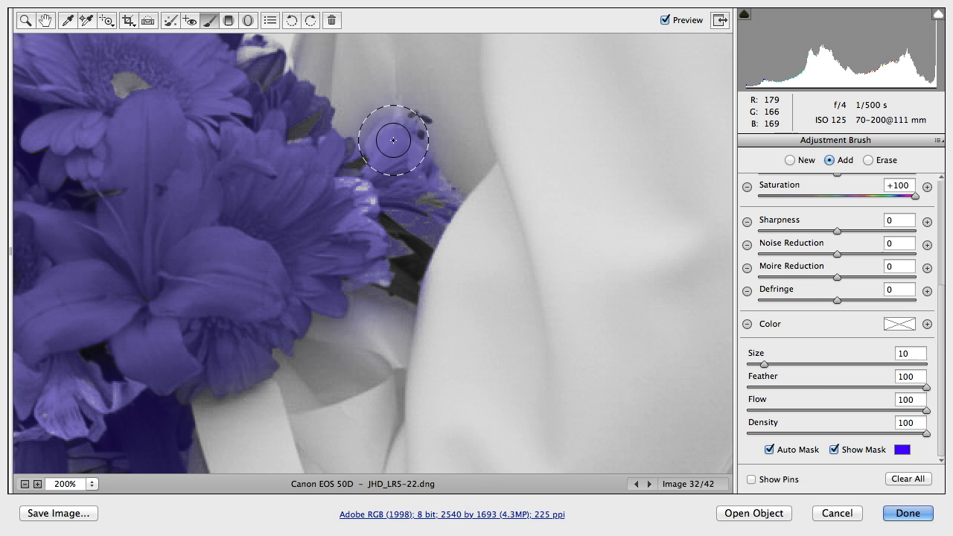
key(alt)
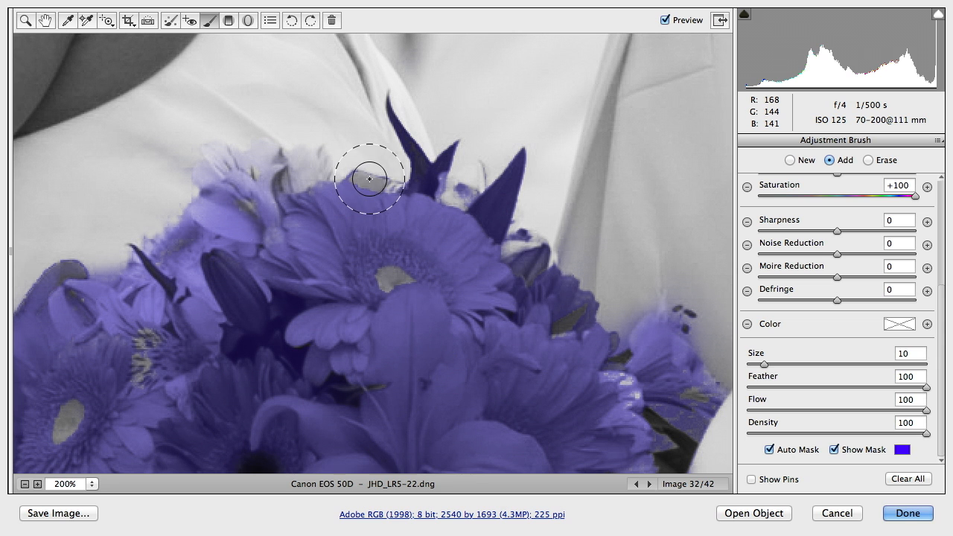
Mask the dark top leaves and left-edge petals, then turn Auto Mask off.
drag(369, 179, 553, 339)
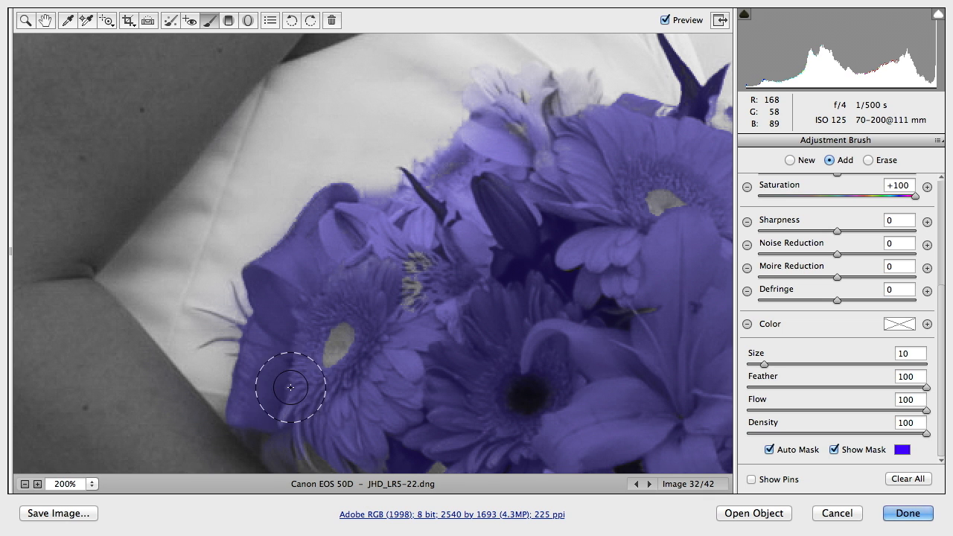
drag(290, 387, 381, 268)
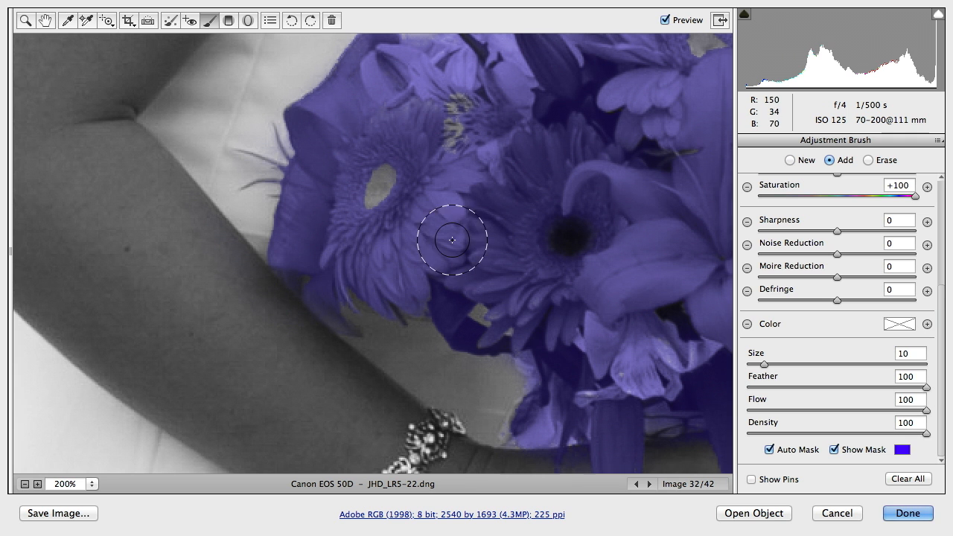
click(771, 449)
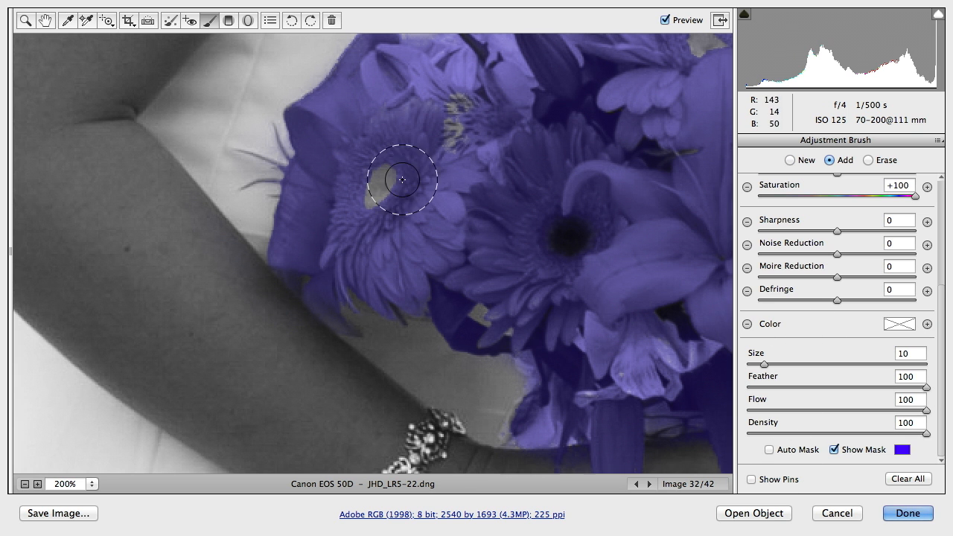